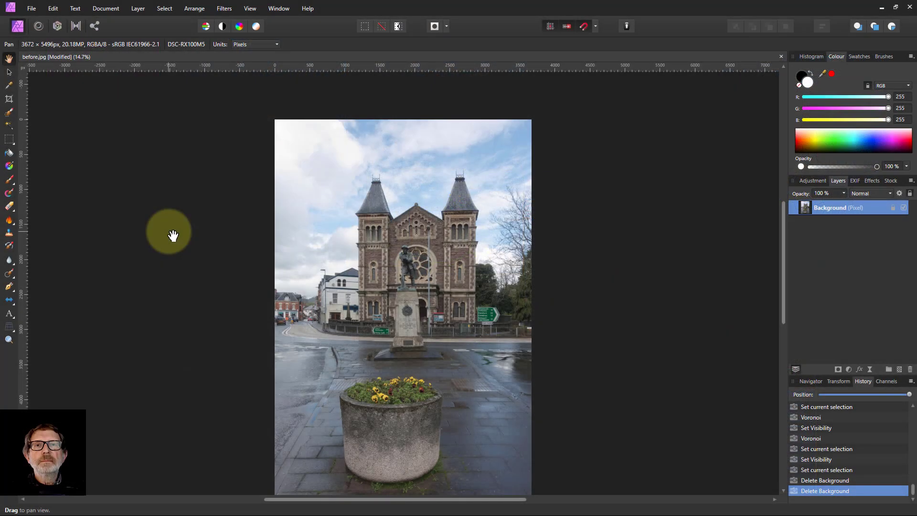
{"action": "mouse_move", "coordinate": [193, 227]}
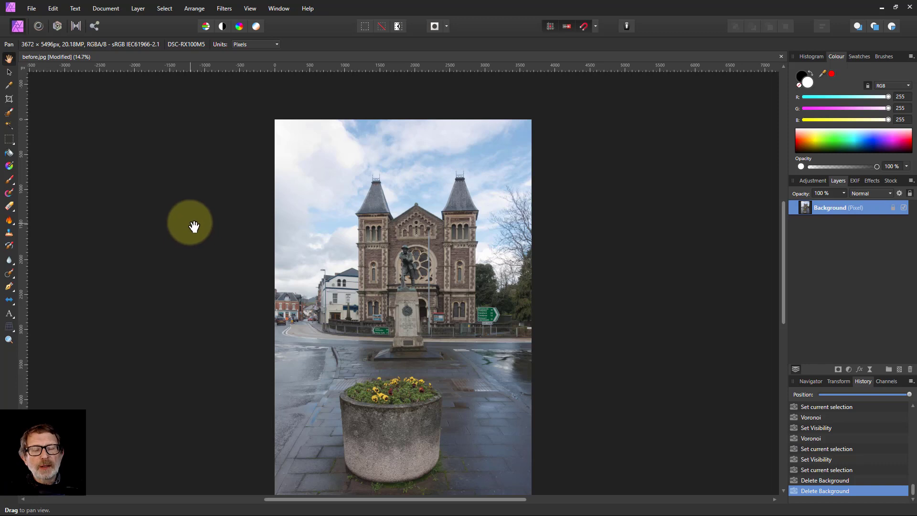
{"action": "mouse_move", "coordinate": [188, 222]}
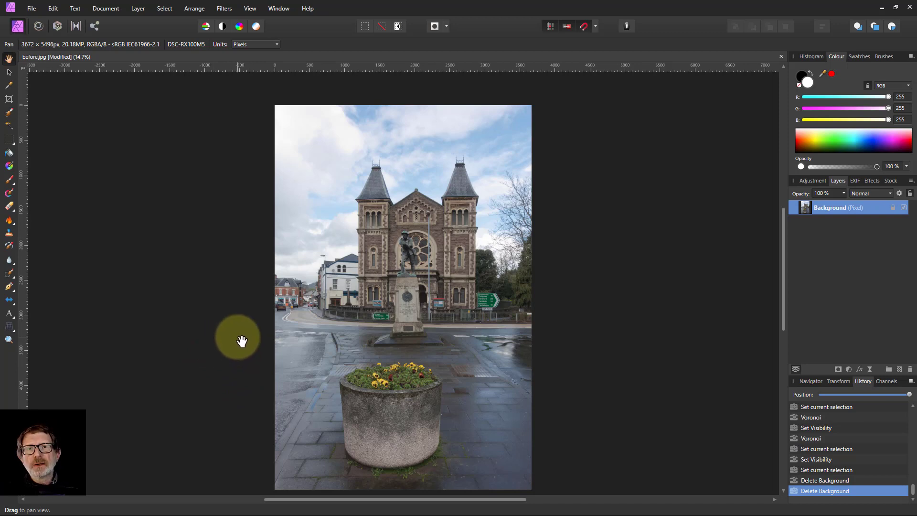
{"action": "mouse_move", "coordinate": [274, 130]}
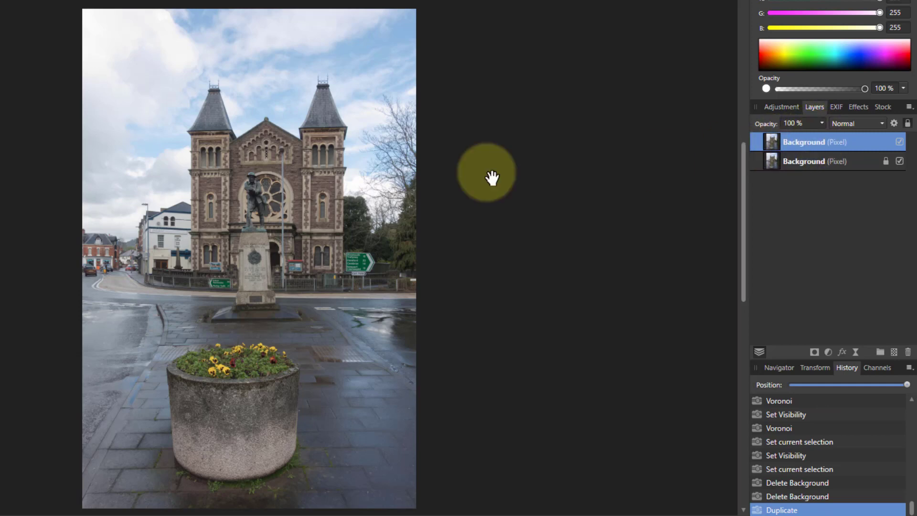
Apply Filters > Distort > Pixelate to the duplicate layer at Quantisation about 214.
{"action": "left_click", "coordinate": [291, 10]}
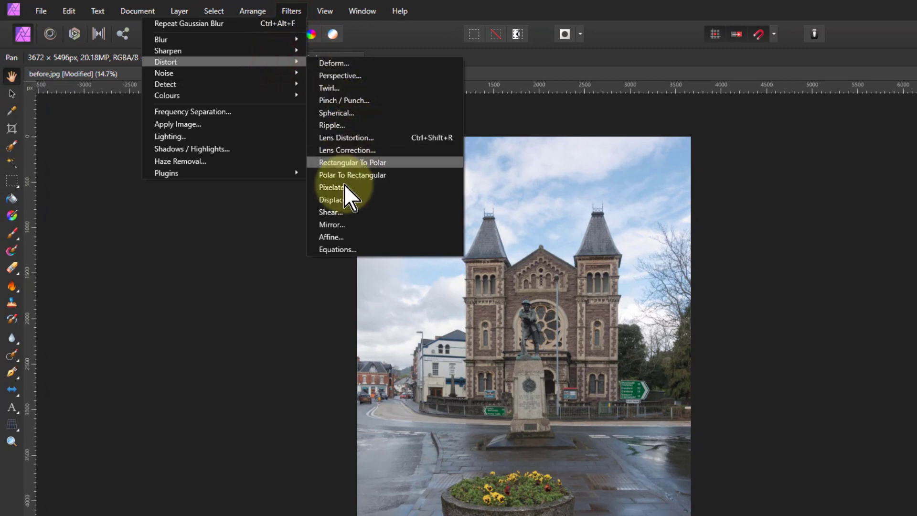
{"action": "left_click", "coordinate": [331, 187]}
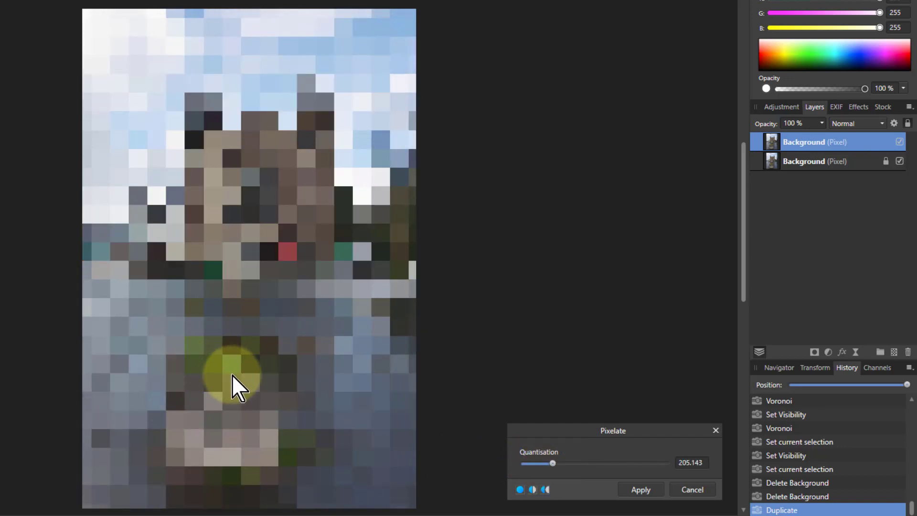
{"action": "mouse_move", "coordinate": [219, 357]}
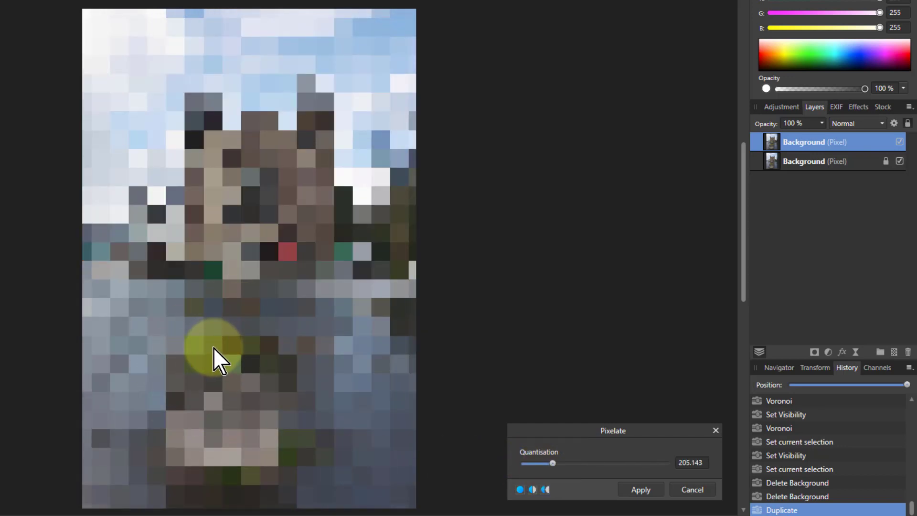
{"action": "mouse_move", "coordinate": [208, 275]}
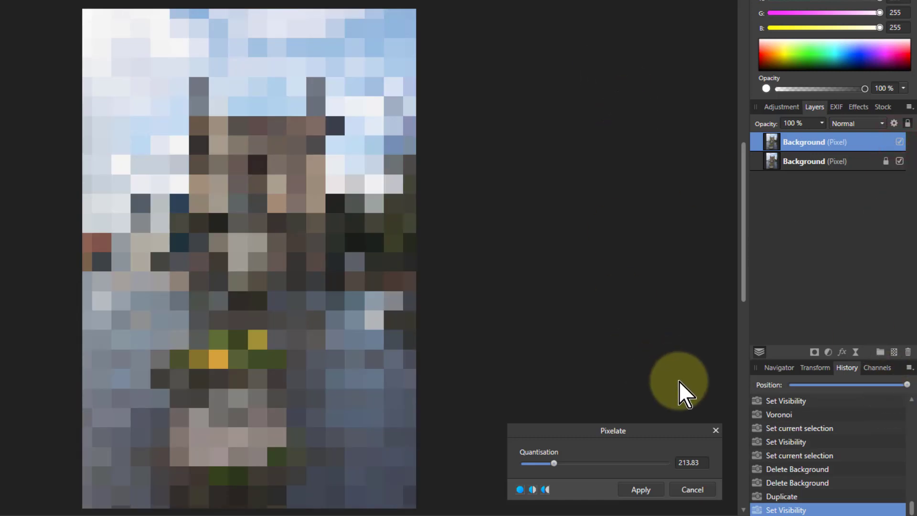
{"action": "mouse_move", "coordinate": [687, 468]}
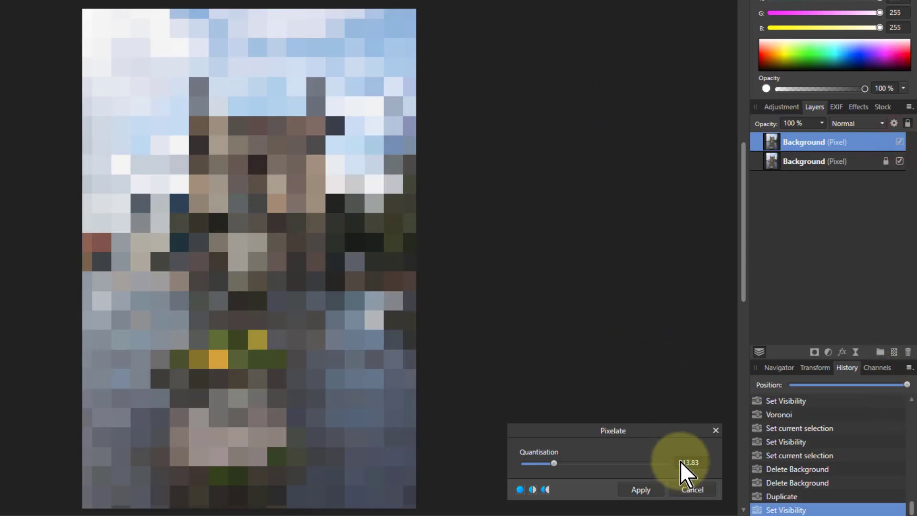
{"action": "left_click", "coordinate": [640, 490]}
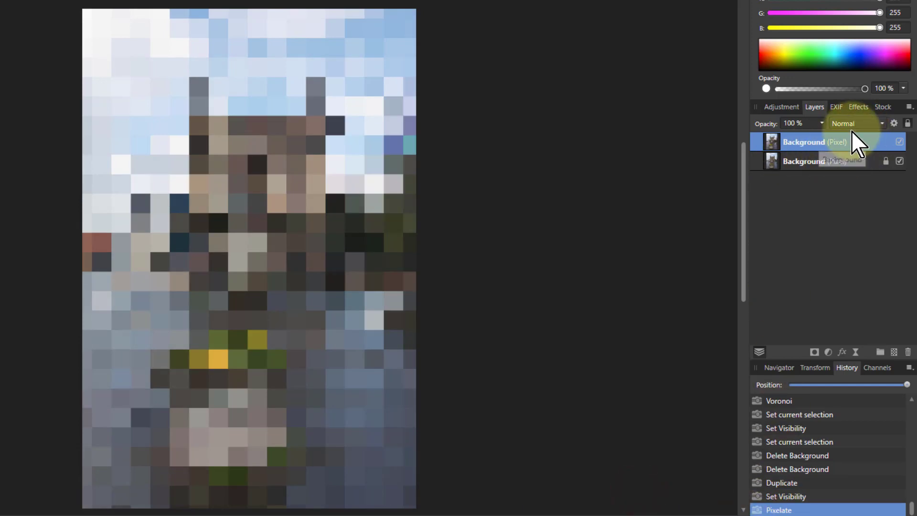
Set the pixelated layer's blend mode to Overlay in the Layers panel.
{"action": "left_click", "coordinate": [856, 123]}
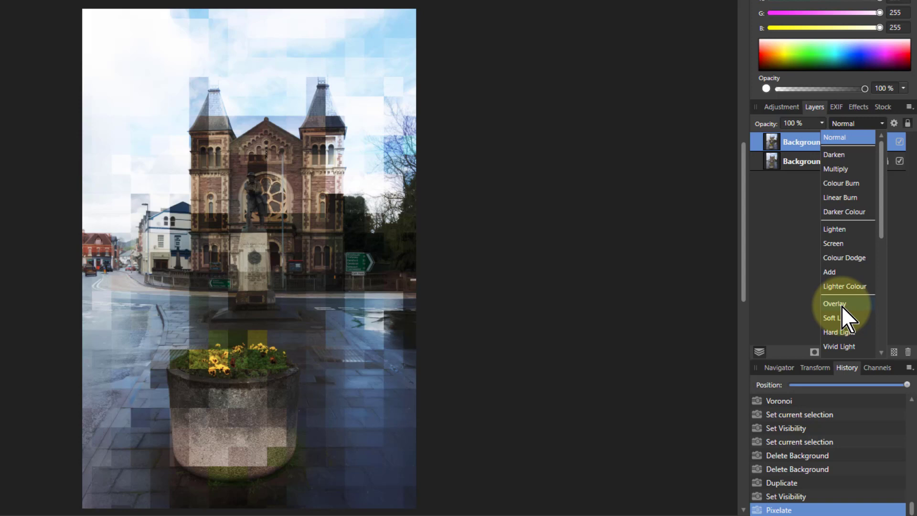
{"action": "left_click", "coordinate": [834, 303]}
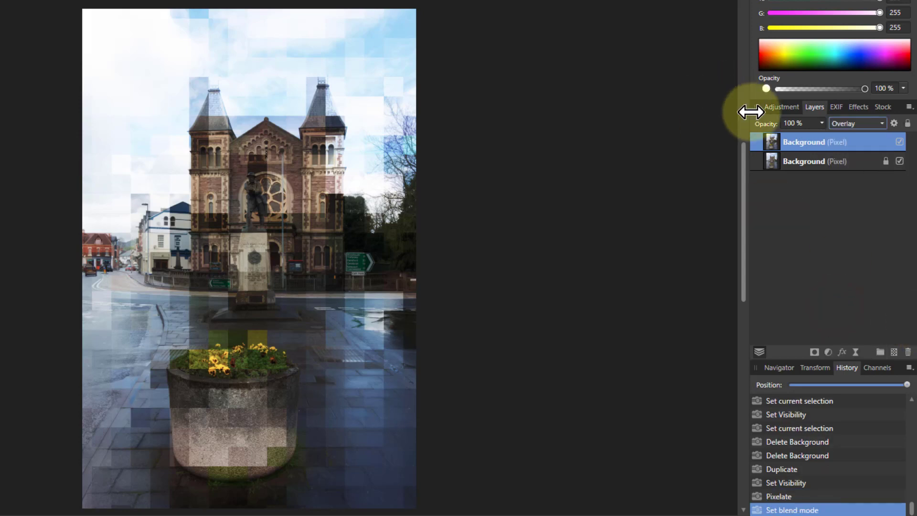
{"action": "mouse_move", "coordinate": [795, 351]}
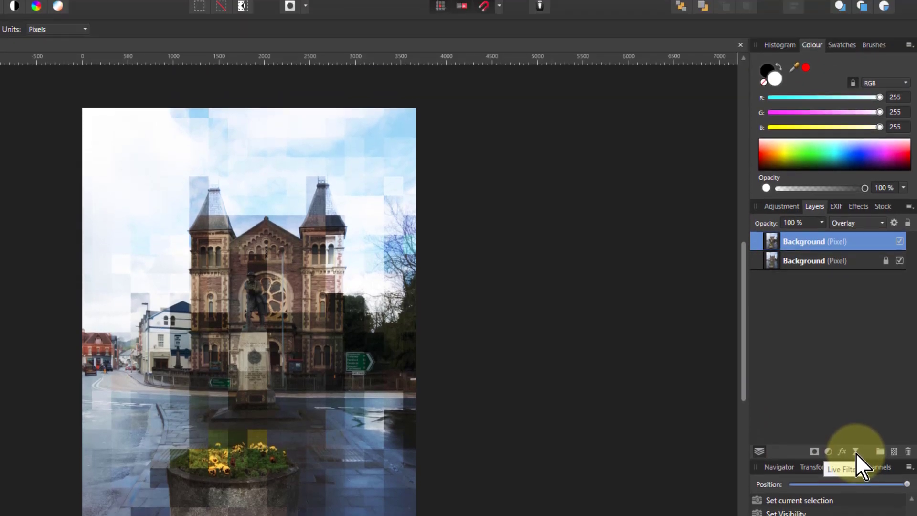
Add a live 100 px Gaussian Blur with Preserve Alpha to the pixelated layer.
{"action": "left_click", "coordinate": [16, 11]}
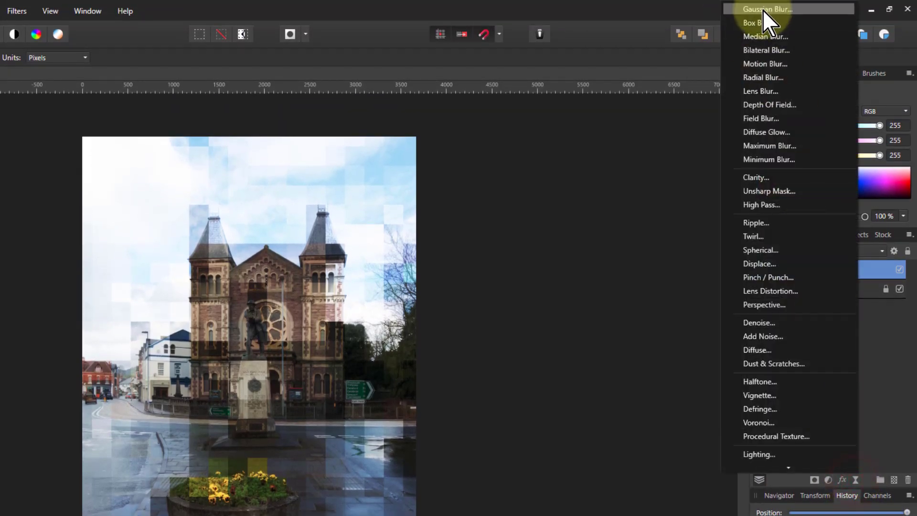
{"action": "left_click", "coordinate": [767, 9]}
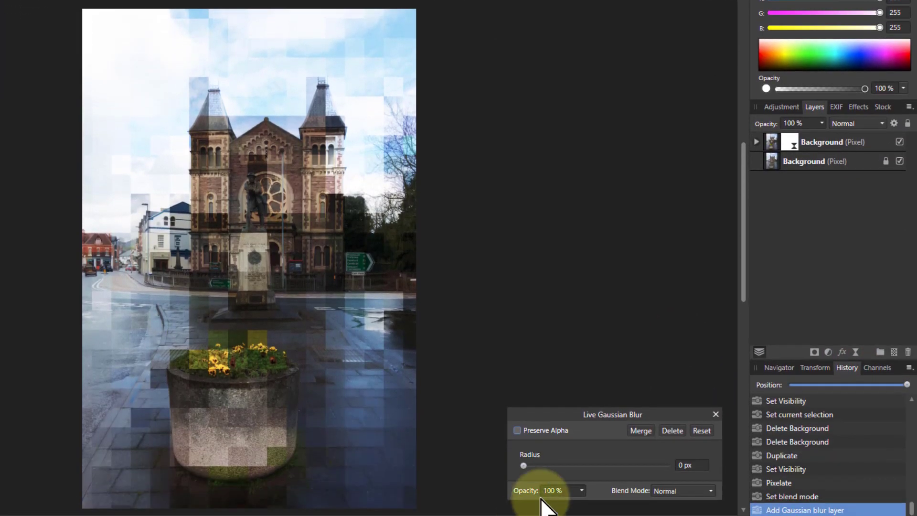
{"action": "left_click", "coordinate": [516, 430]}
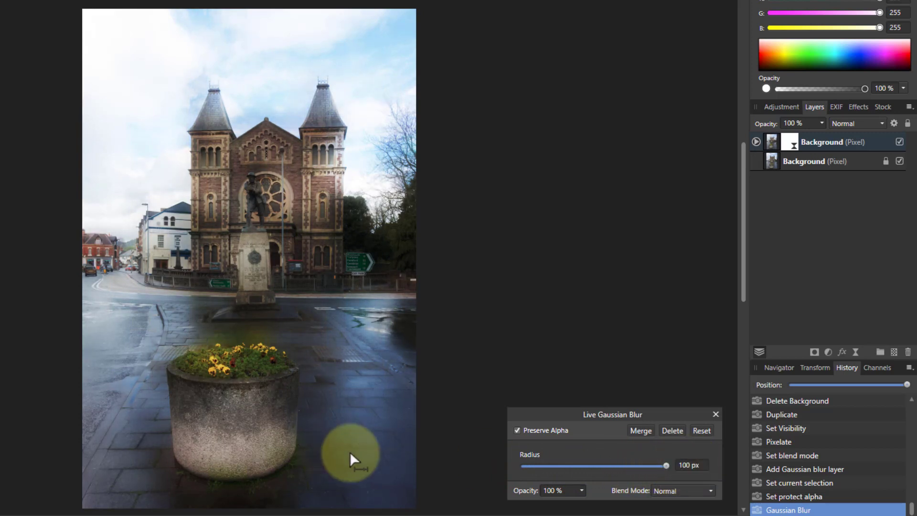
{"action": "mouse_move", "coordinate": [318, 444]}
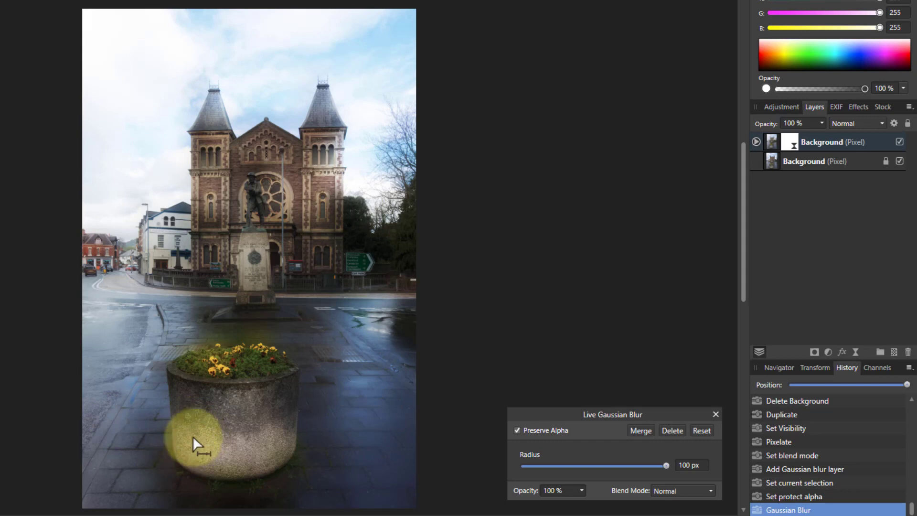
{"action": "mouse_move", "coordinate": [201, 436]}
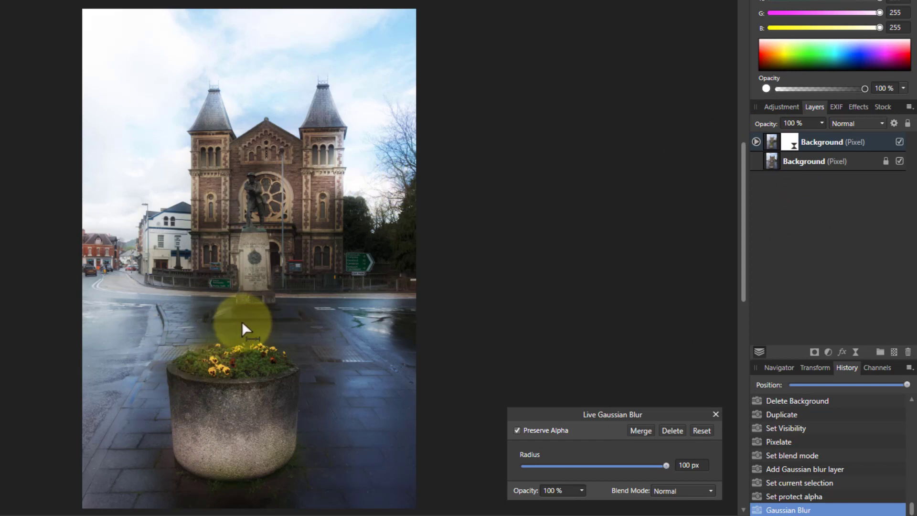
{"action": "mouse_move", "coordinate": [710, 132]}
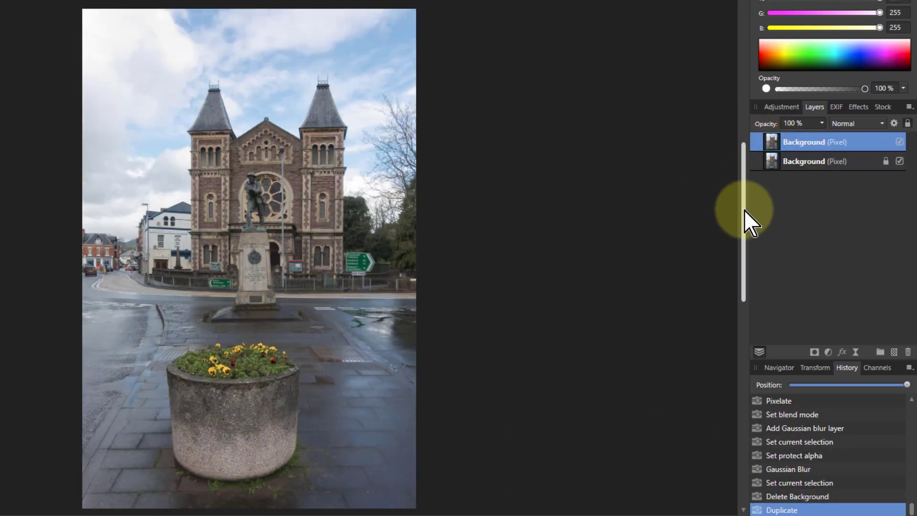
{"action": "mouse_move", "coordinate": [862, 357]}
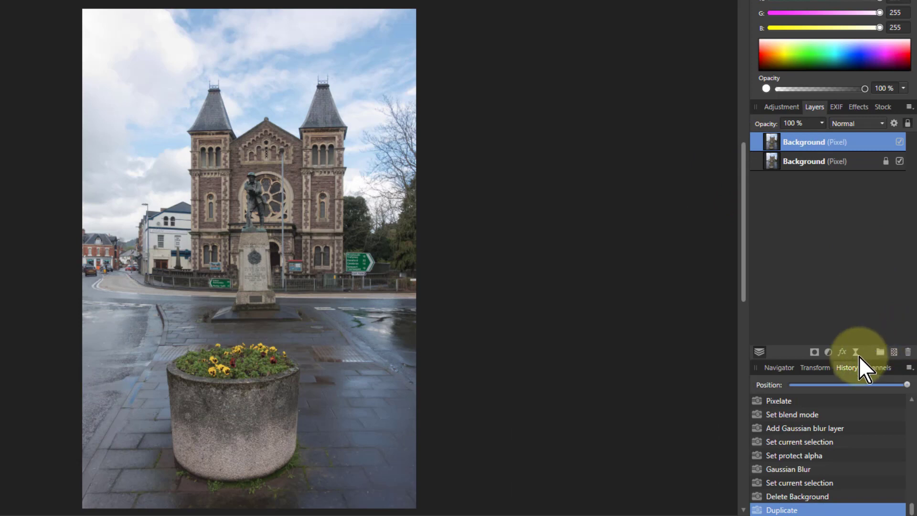
Add a live Voronoi filter with Line Width 0 and Cell Size about 140.
{"action": "left_click", "coordinate": [855, 351]}
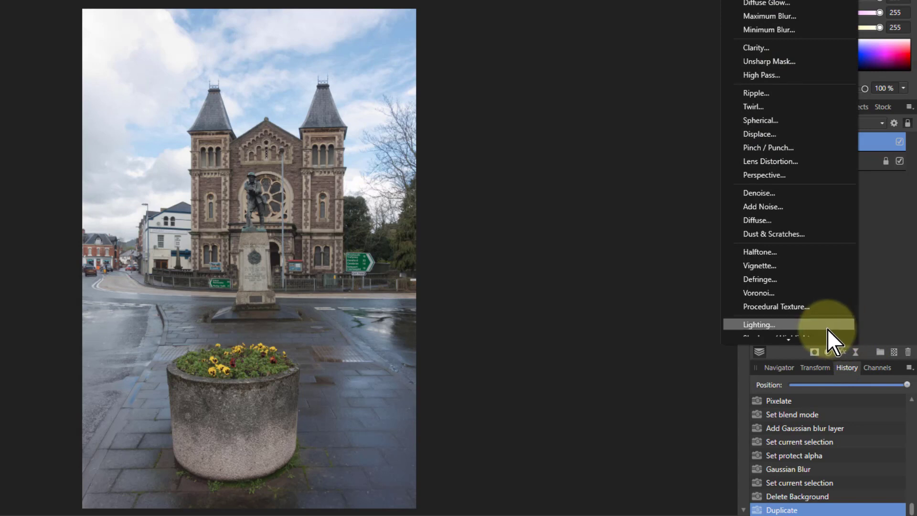
{"action": "mouse_move", "coordinate": [758, 292]}
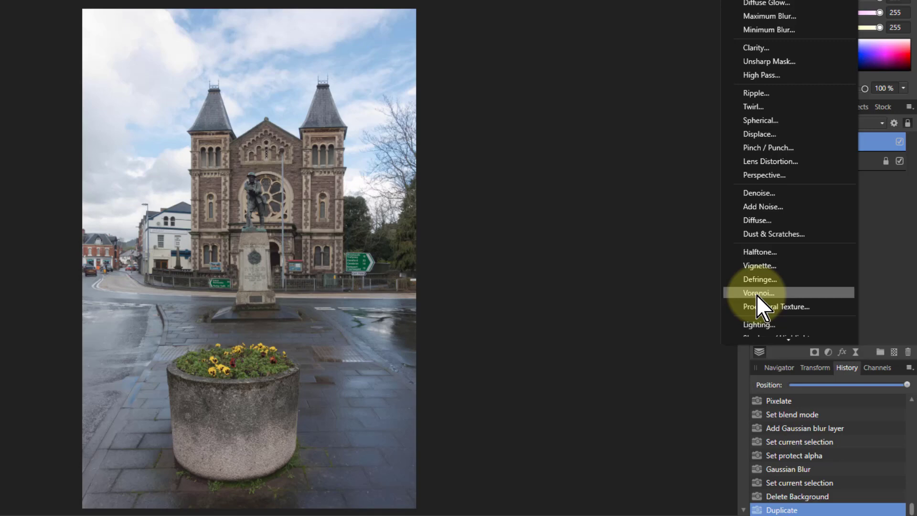
{"action": "left_click", "coordinate": [758, 292]}
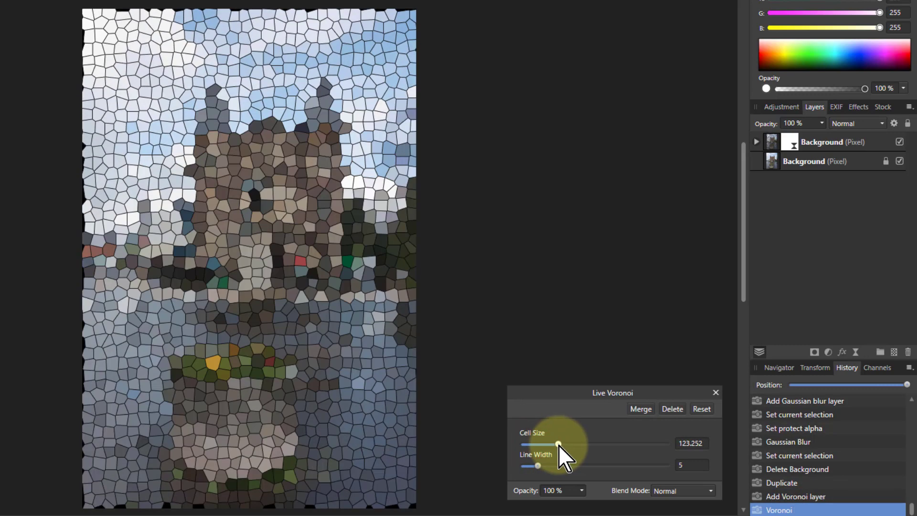
{"action": "mouse_move", "coordinate": [269, 421]}
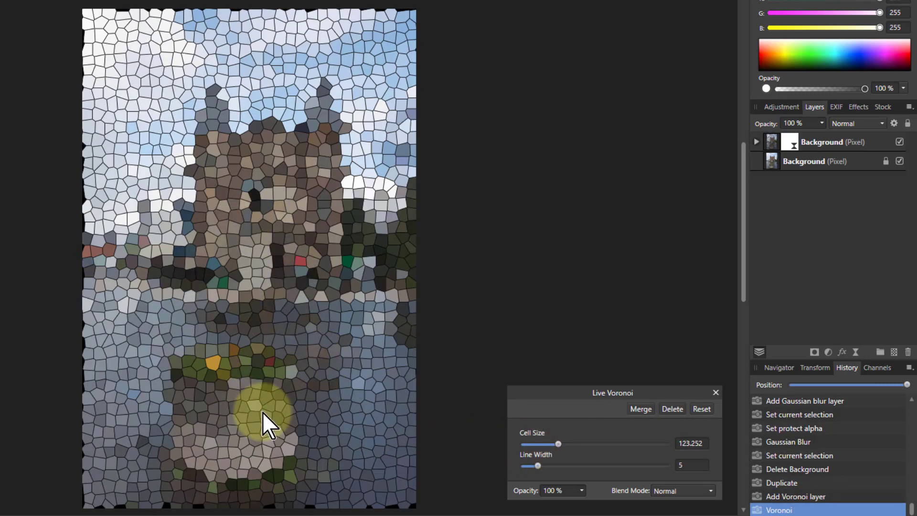
{"action": "mouse_move", "coordinate": [301, 403]}
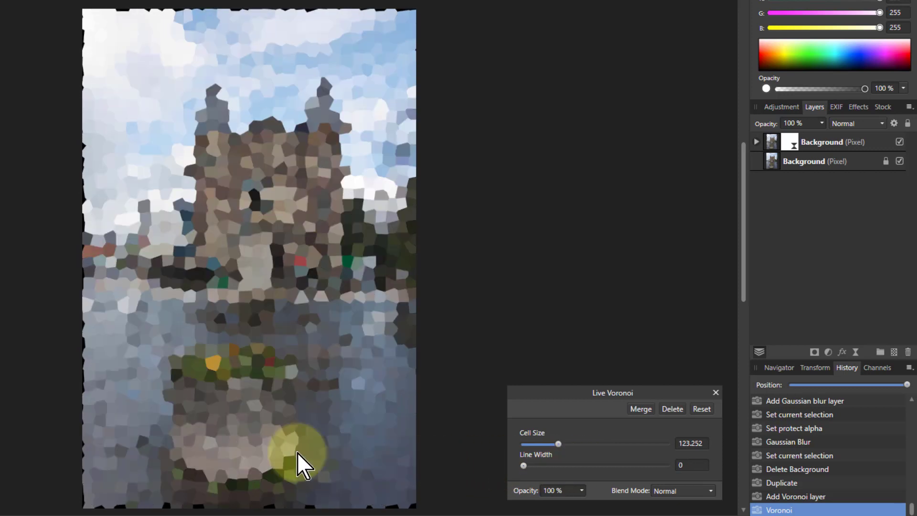
{"action": "mouse_move", "coordinate": [561, 451]}
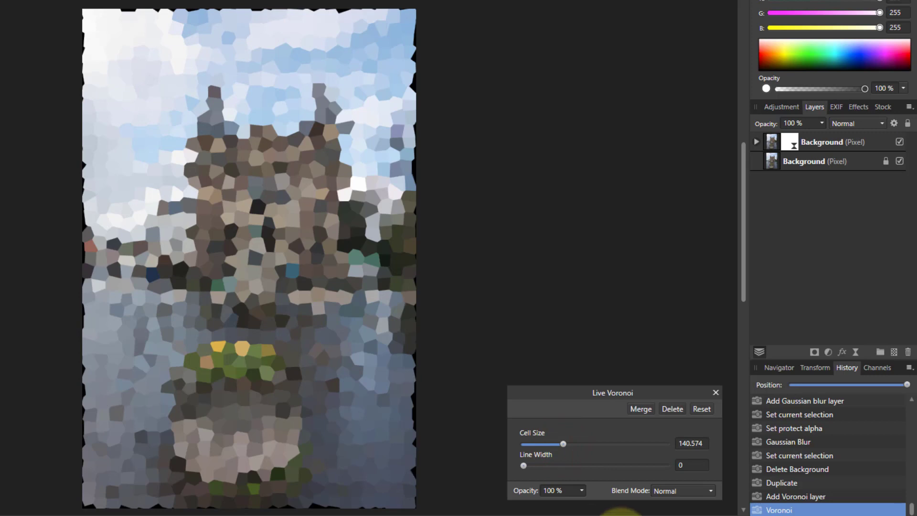
{"action": "mouse_move", "coordinate": [678, 480]}
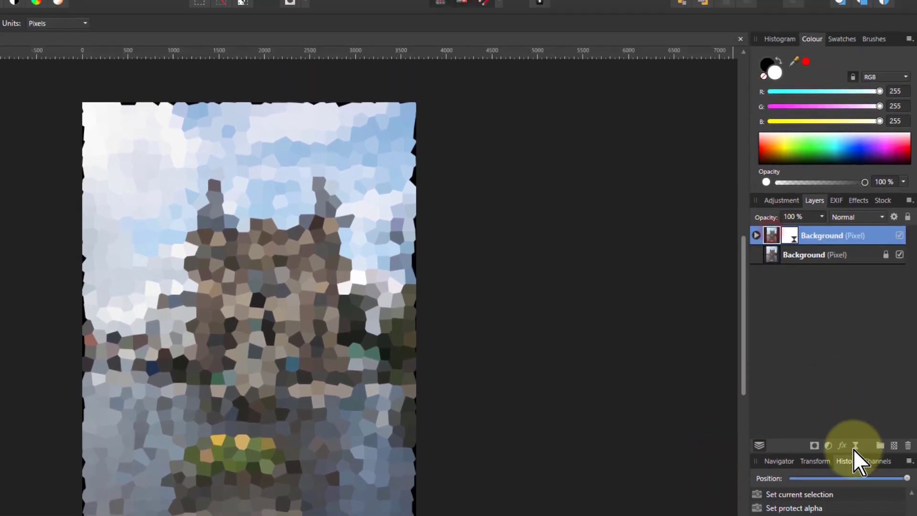
Add a live Gaussian Blur to the Voronoi layer and set its blend mode to Overlay.
{"action": "left_click", "coordinate": [16, 10]}
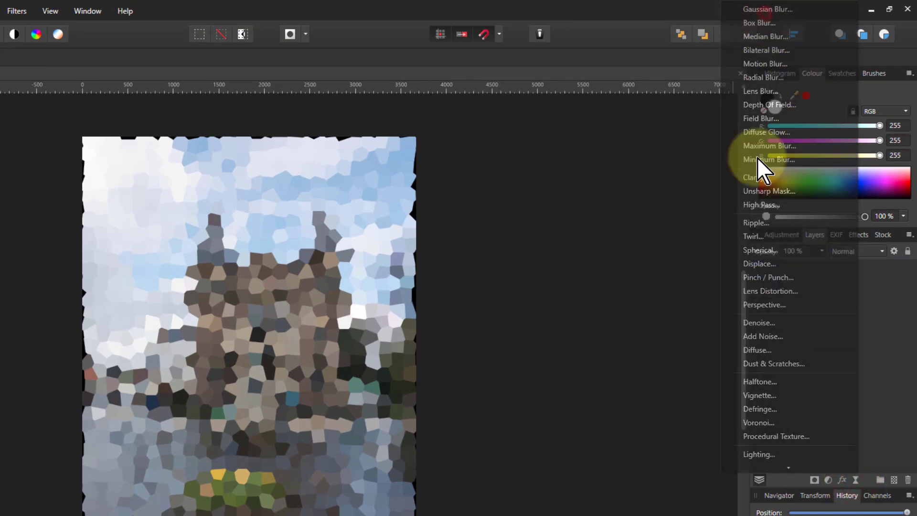
{"action": "left_click", "coordinate": [768, 10]}
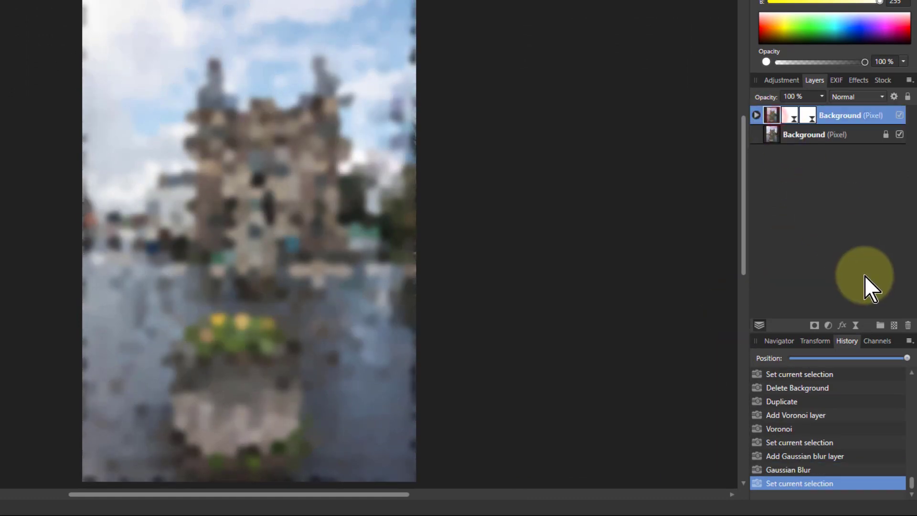
{"action": "left_click", "coordinate": [853, 97]}
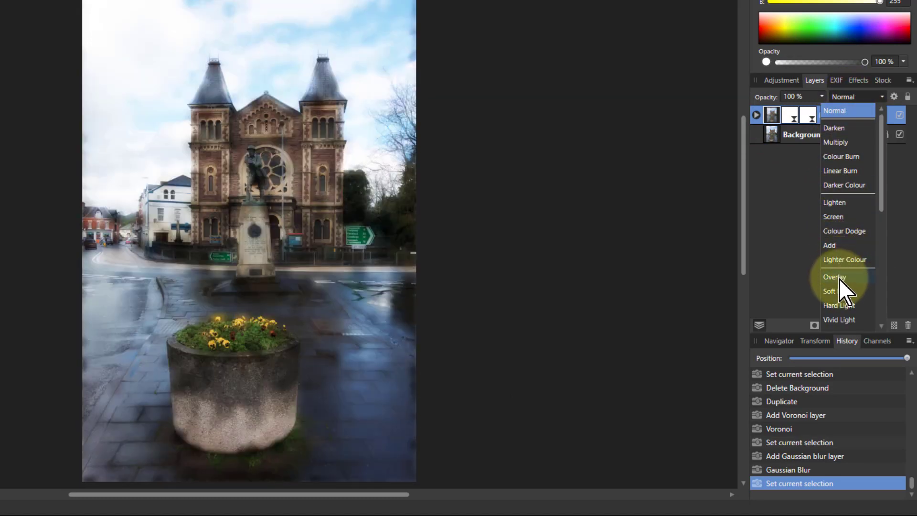
{"action": "left_click", "coordinate": [834, 276]}
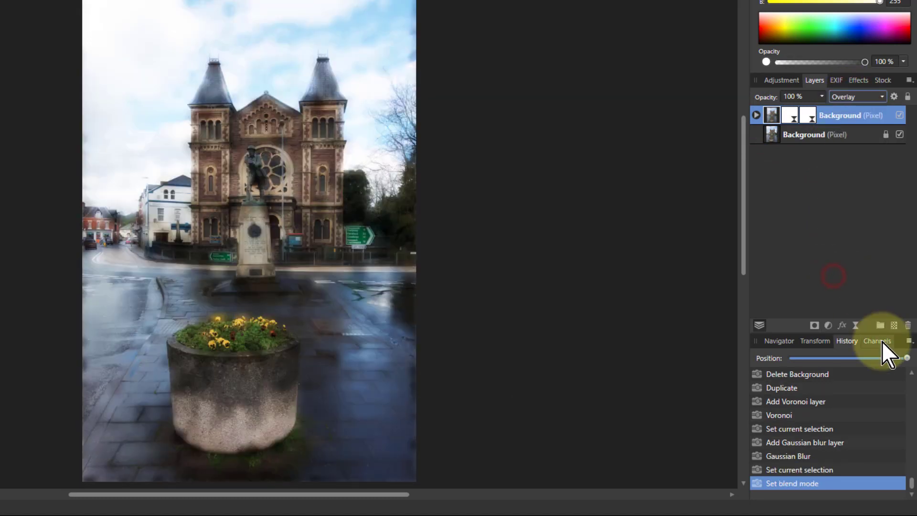
{"action": "left_click", "coordinate": [756, 114]}
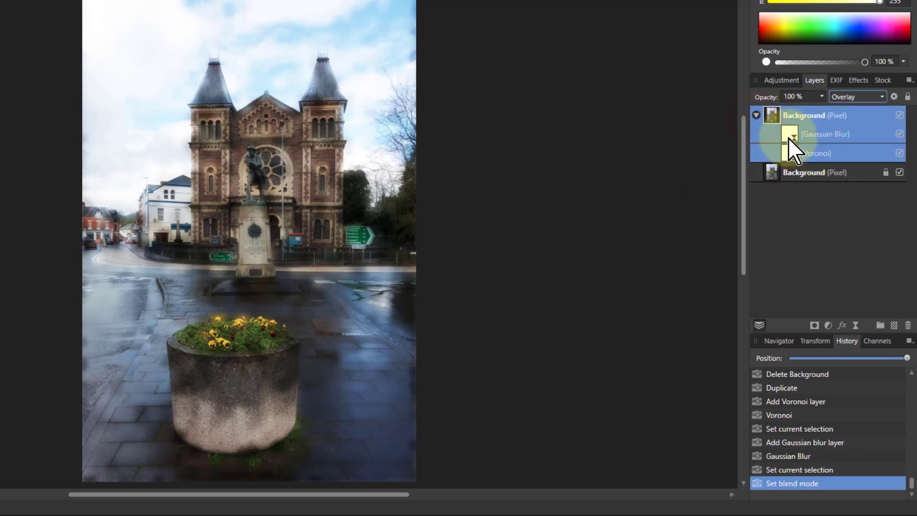
Tweak the nested Voronoi filter's settings and toggle the Gaussian Blur filter's visibility.
{"action": "left_click", "coordinate": [816, 152]}
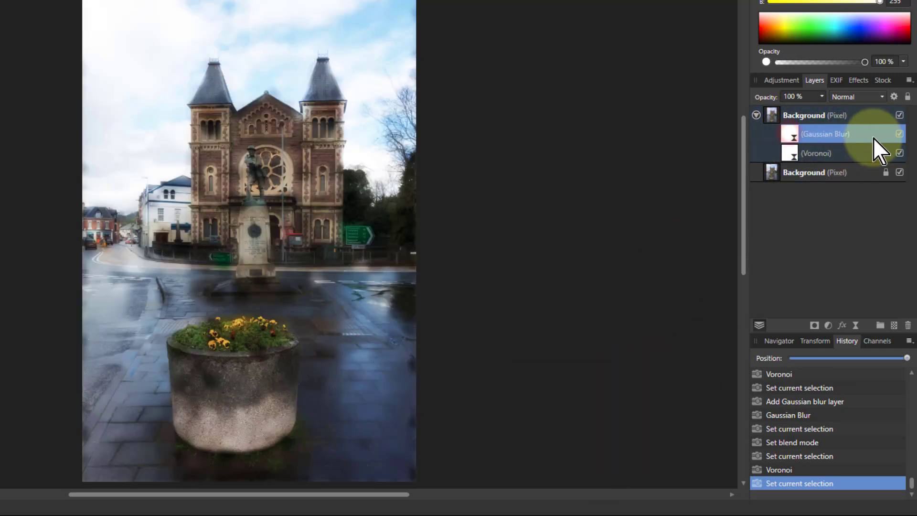
{"action": "left_click", "coordinate": [899, 133]}
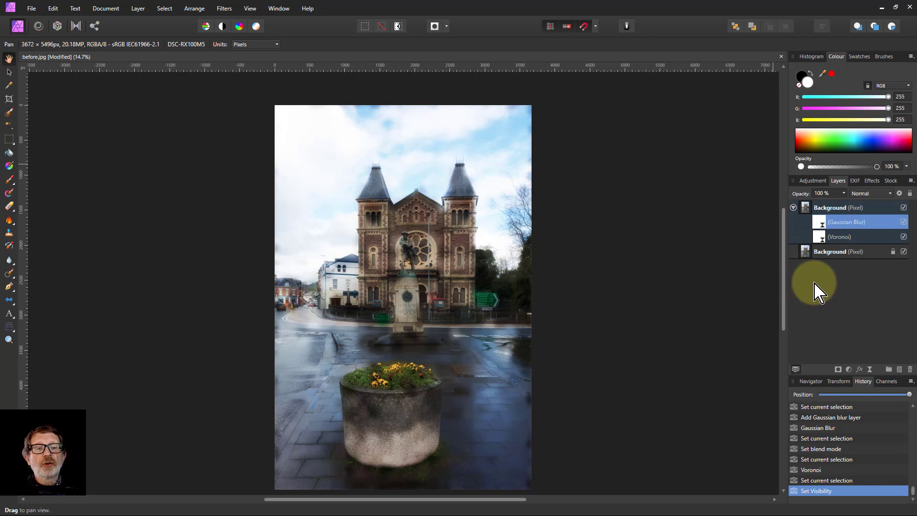
{"action": "mouse_move", "coordinate": [816, 283]}
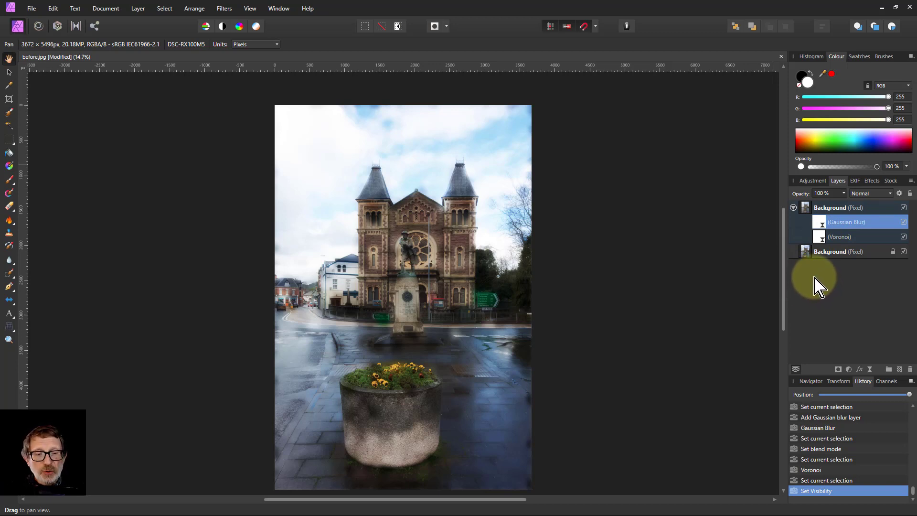
{"action": "mouse_move", "coordinate": [537, 351]}
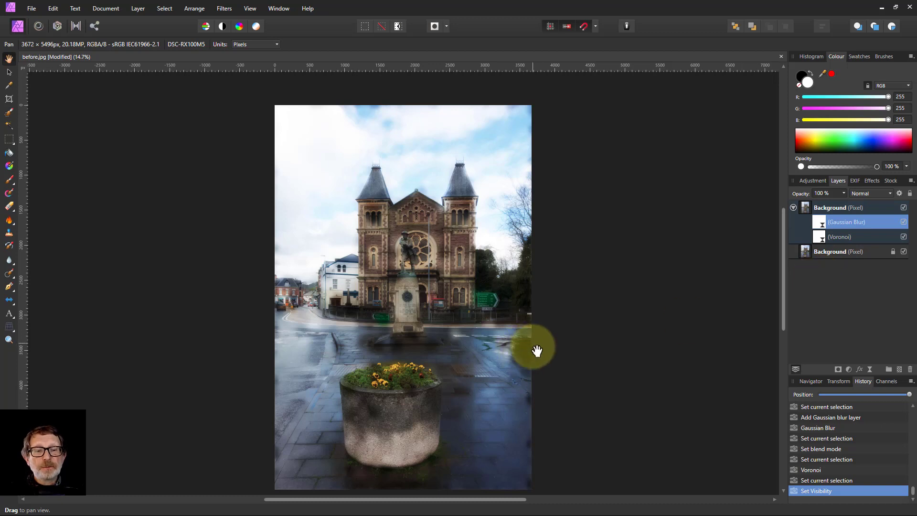
{"action": "mouse_move", "coordinate": [536, 378]}
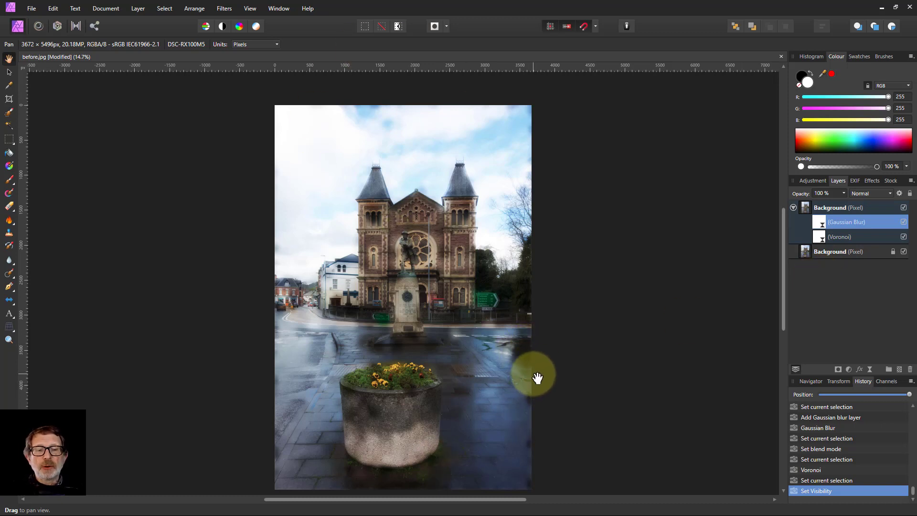
{"action": "mouse_move", "coordinate": [539, 381]}
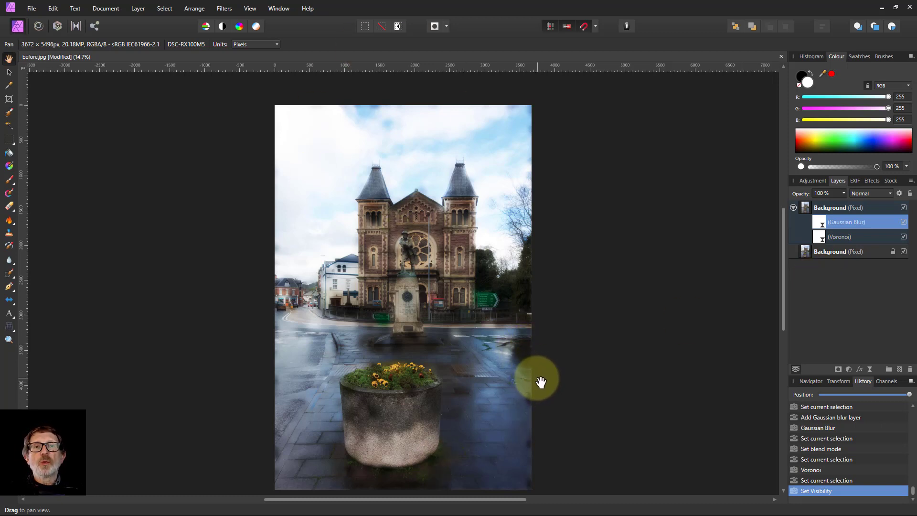
{"action": "mouse_move", "coordinate": [529, 384]}
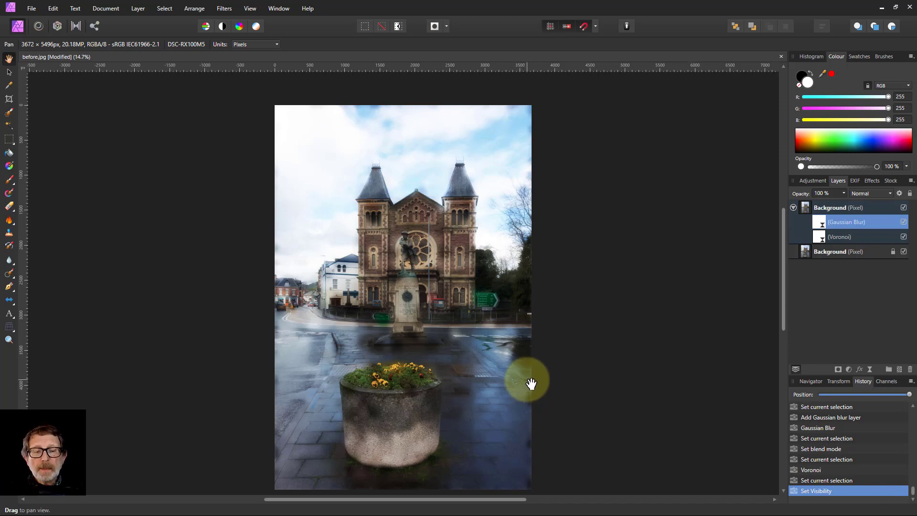